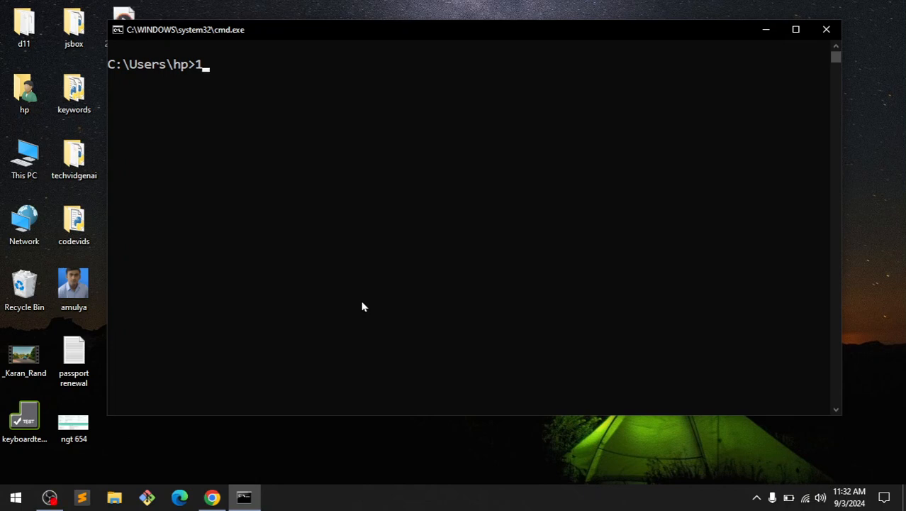
Step: Run 'shopify login' and decline the suggested hydrogen login command
{"action": "key", "text": "backspace"}
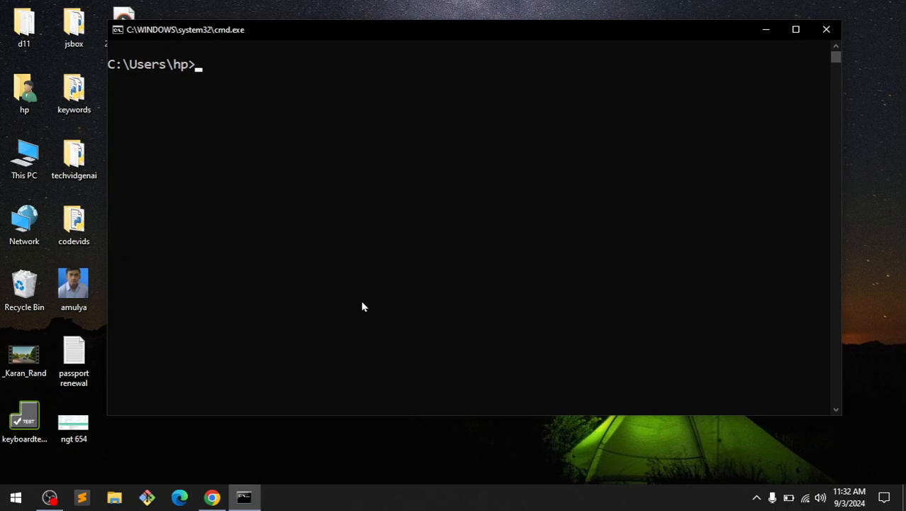
{"action": "type", "text": "shopify"}
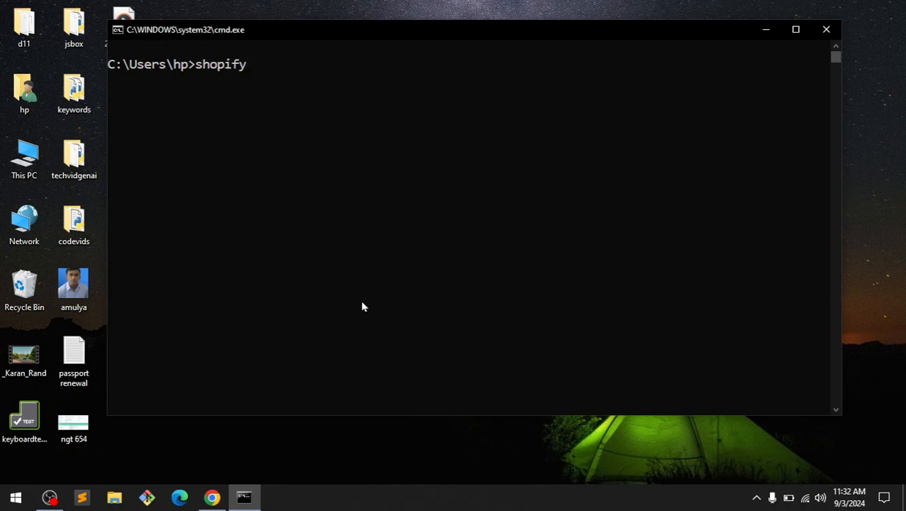
{"action": "type", "text": "login"}
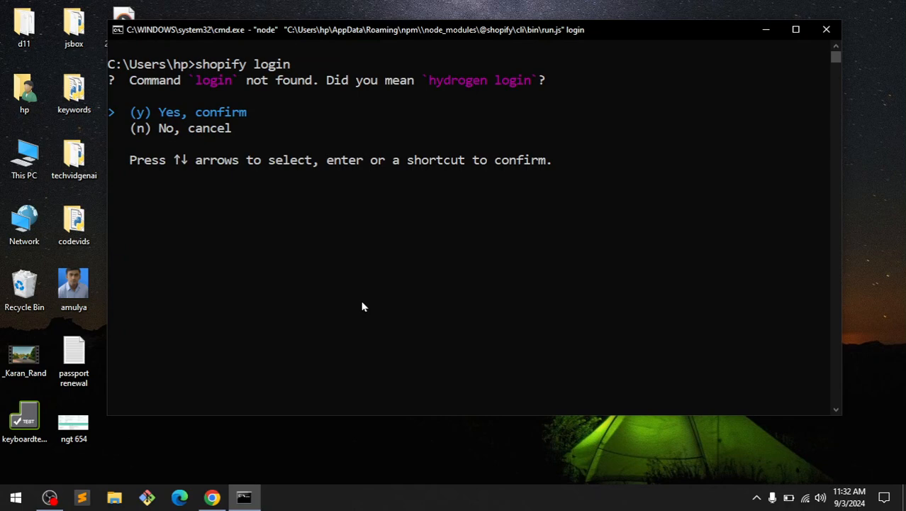
{"action": "key", "text": "Down"}
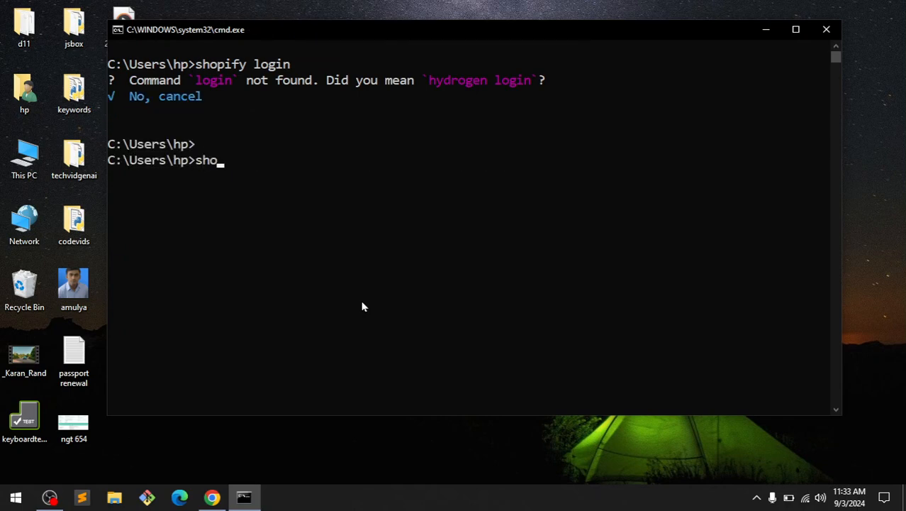
Step: Run the misspelled 'shoify auth' command, then retype 'shopify auth'
{"action": "type", "text": "ify auth"}
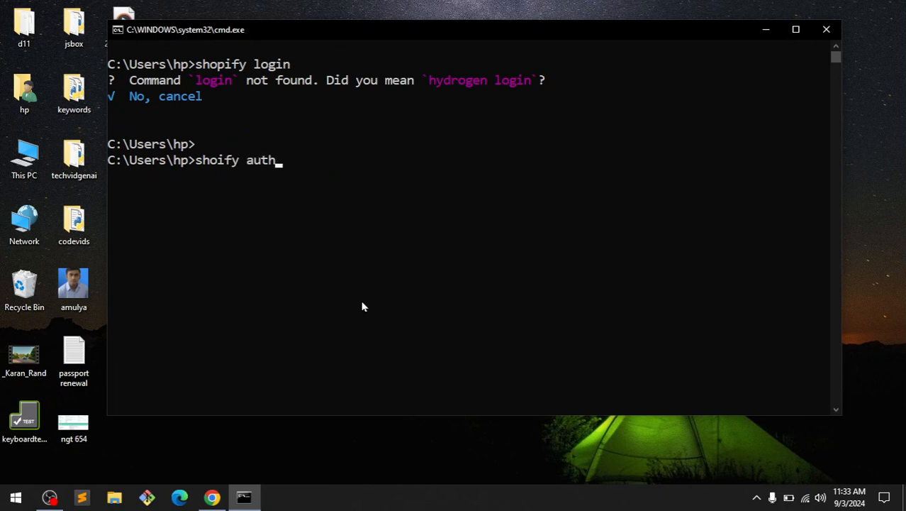
{"action": "key", "text": "Return"}
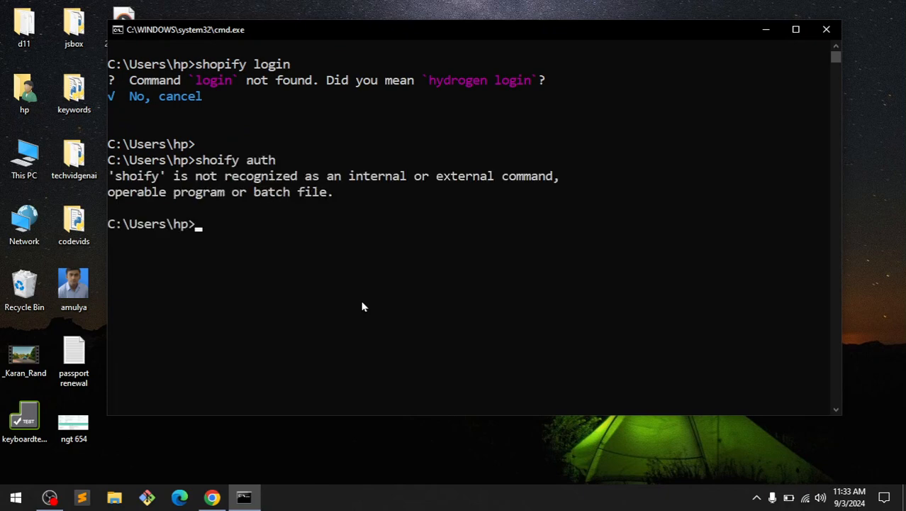
{"action": "type", "text": "shopify auth"}
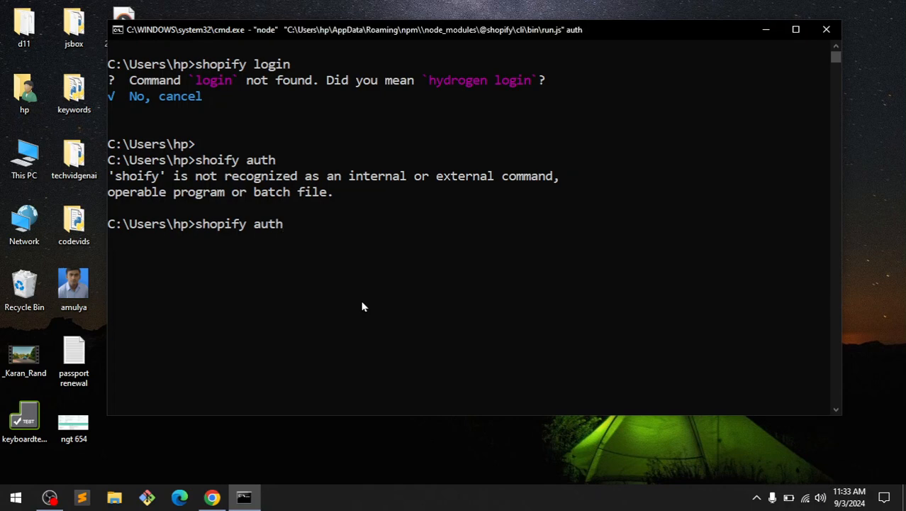
Step: Run 'shopify auth' to see its help listing only logout, erase the retyped command and clear the console with cls
{"action": "key", "text": "Return"}
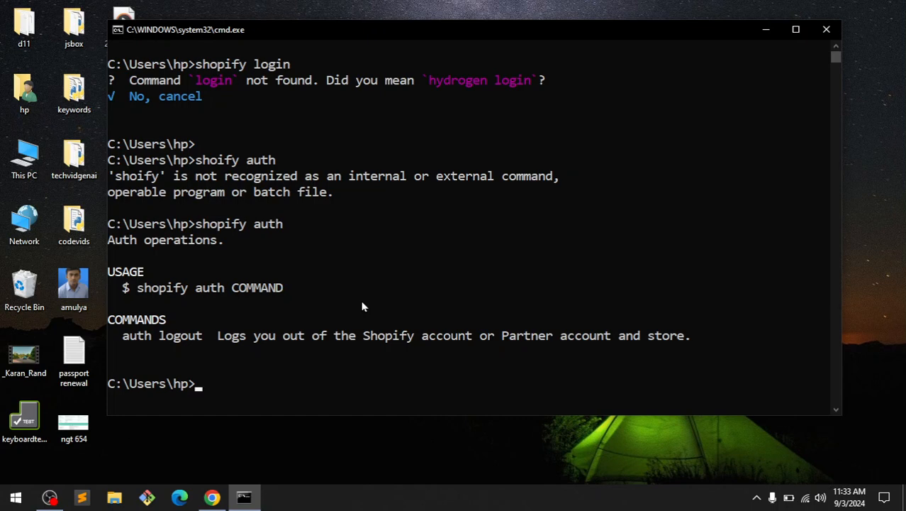
{"action": "type", "text": "shopify auth"}
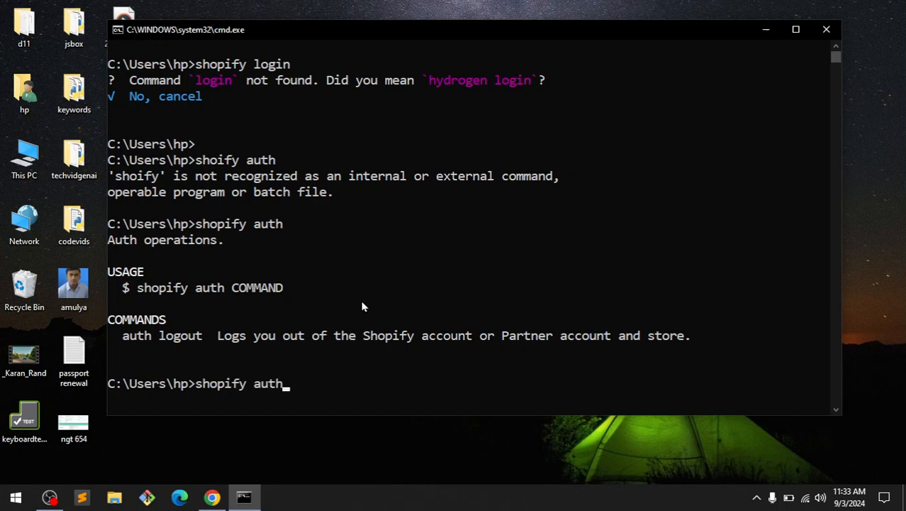
{"action": "key", "text": "Backspace"}
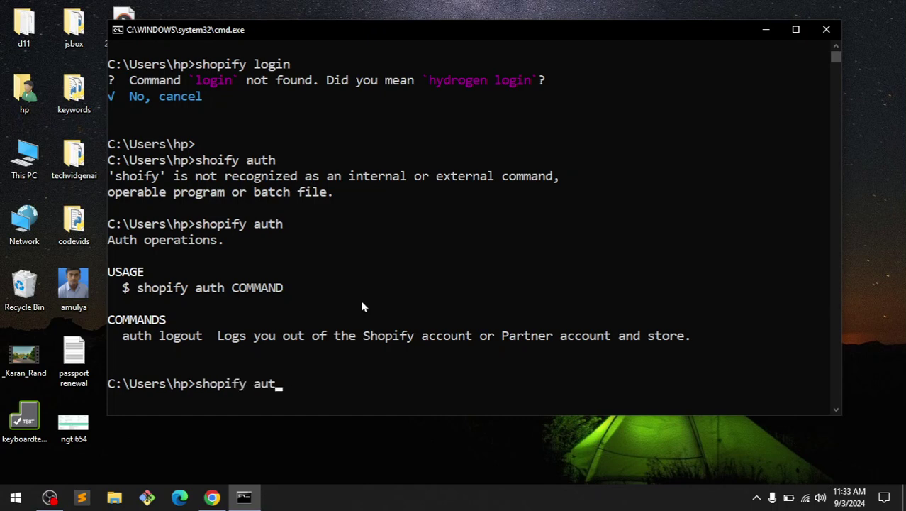
{"action": "key", "text": "backspace"}
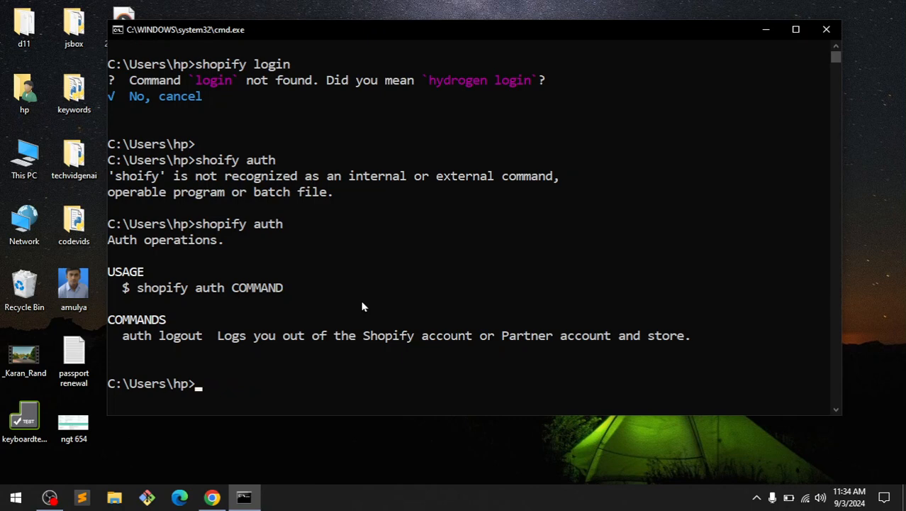
{"action": "type", "text": "cl"}
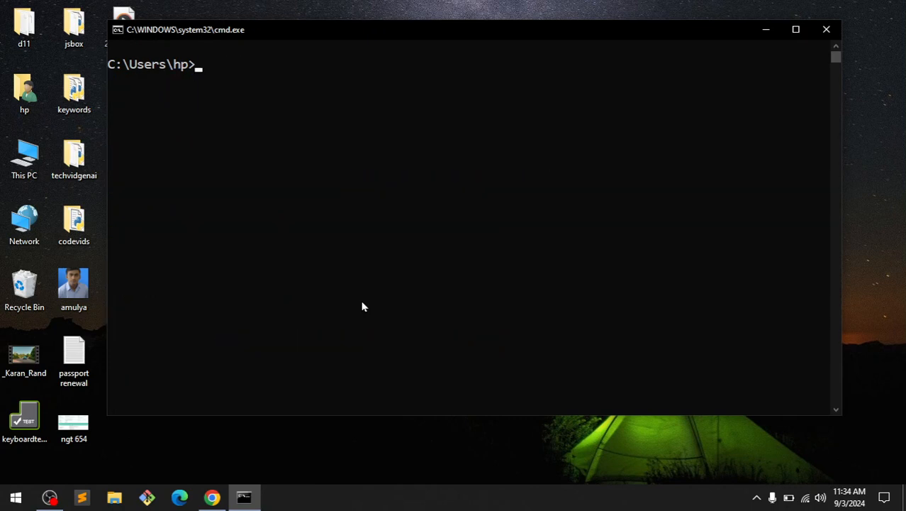
Step: Run 'shopify theme dev' so the CLI prints a verification code and opens the login link
{"action": "type", "text": "shopify"}
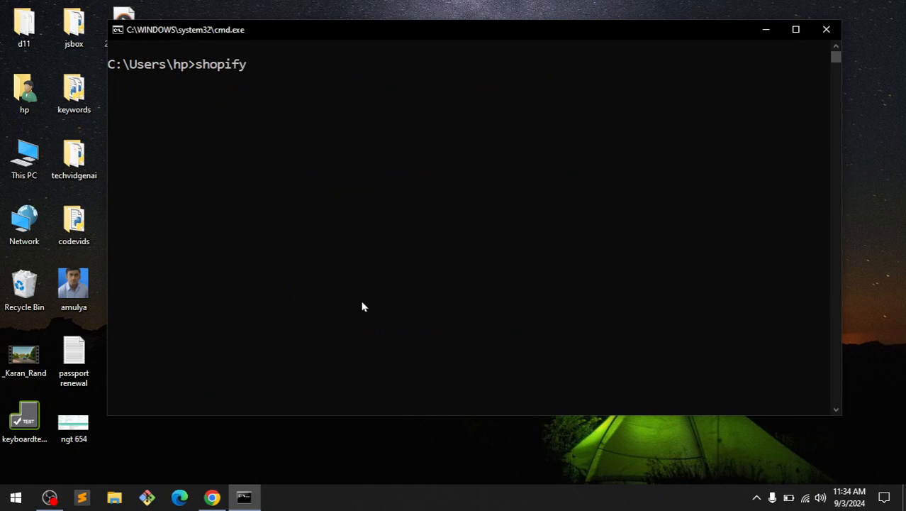
{"action": "type", "text": "them"}
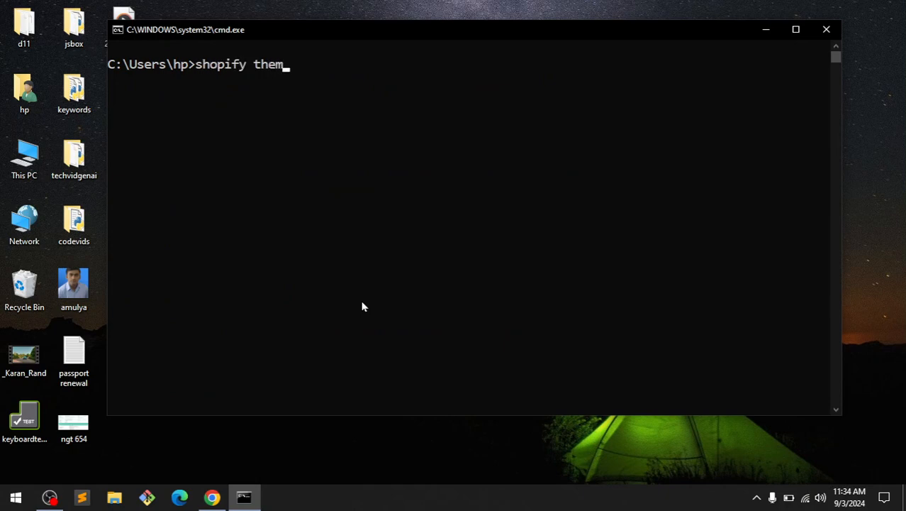
{"action": "type", "text": "e dev"}
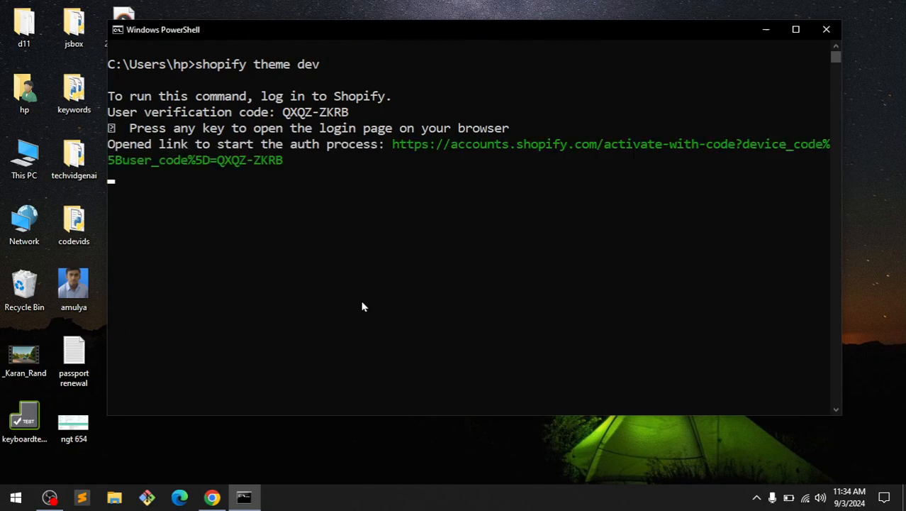
{"action": "left_click", "coordinate": [212, 496]}
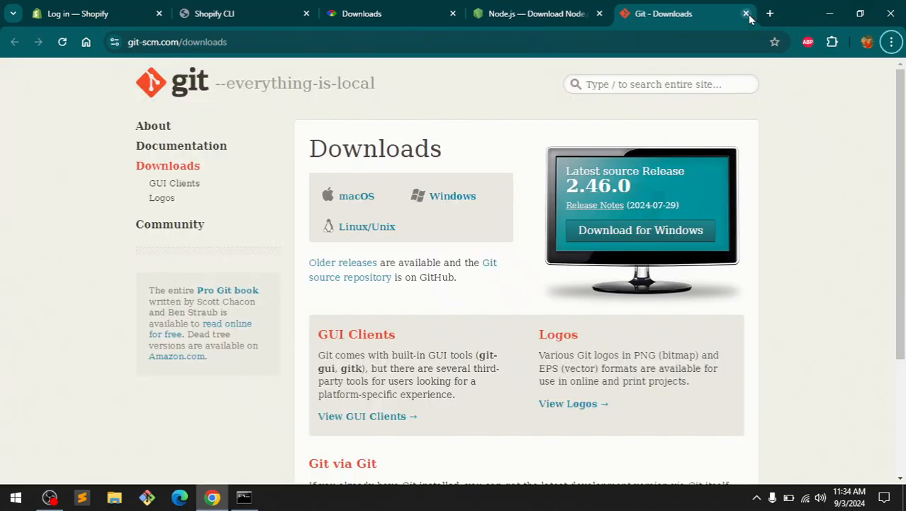
Step: Run 'shopify hydrogen login' and select part of the 'must be run inside a Hydrogen project' warning
{"action": "left_click", "coordinate": [244, 496]}
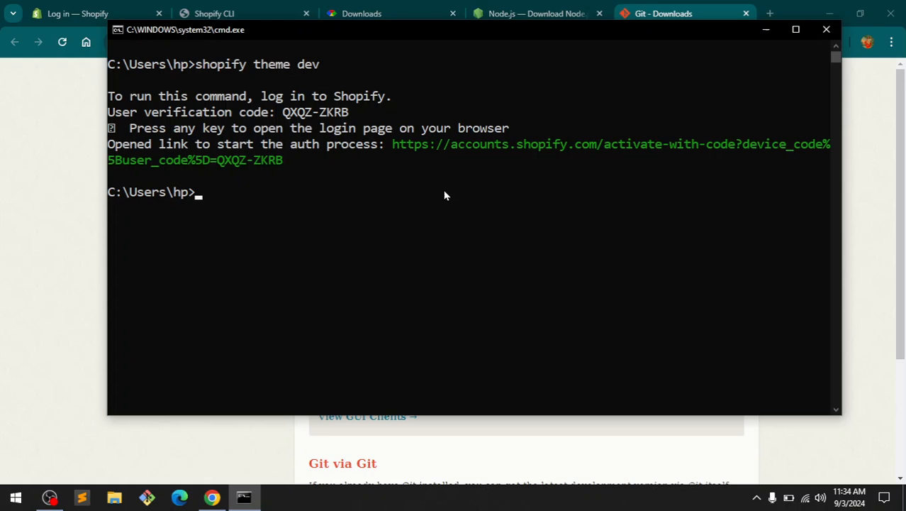
{"action": "type", "text": "shopify theme dev"}
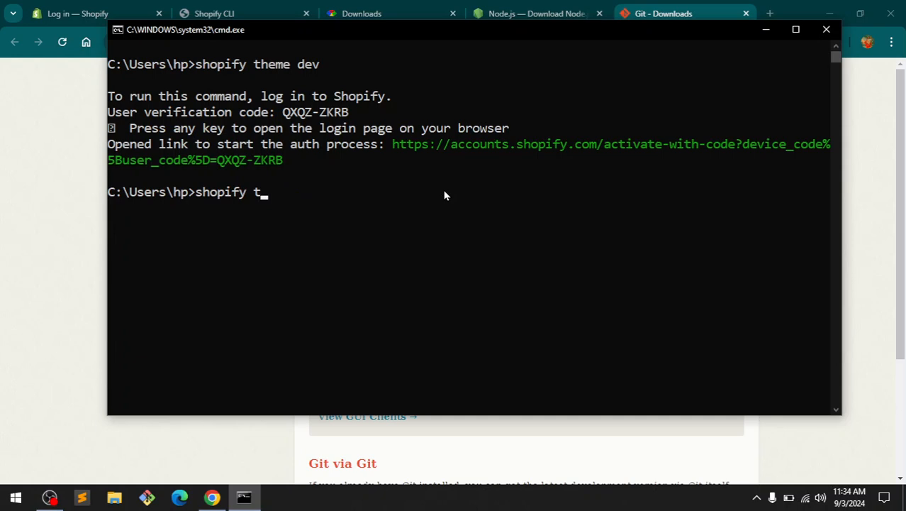
{"action": "key", "text": "backspace"}
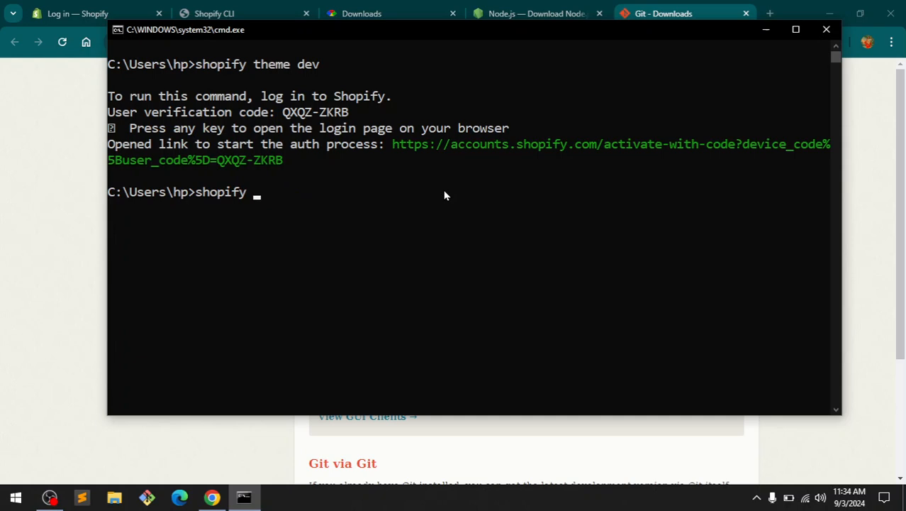
{"action": "type", "text": "hy"}
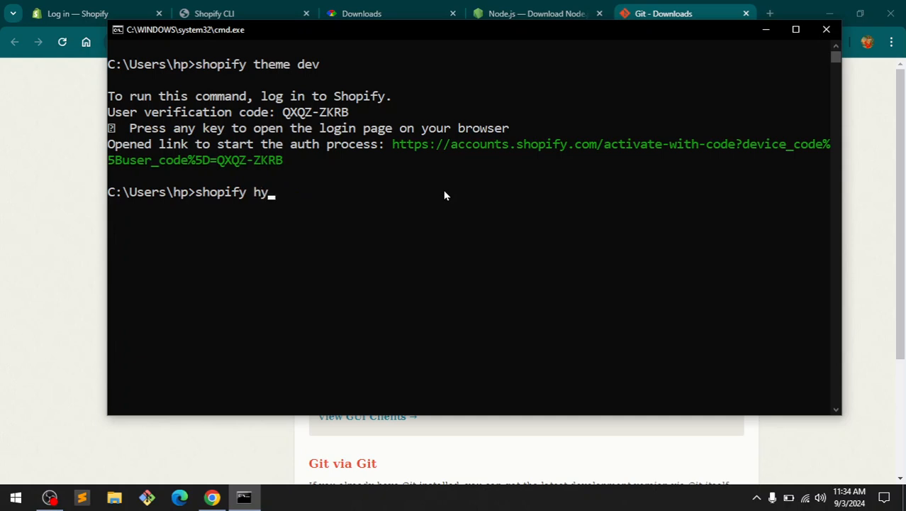
{"action": "type", "text": "drogen log"}
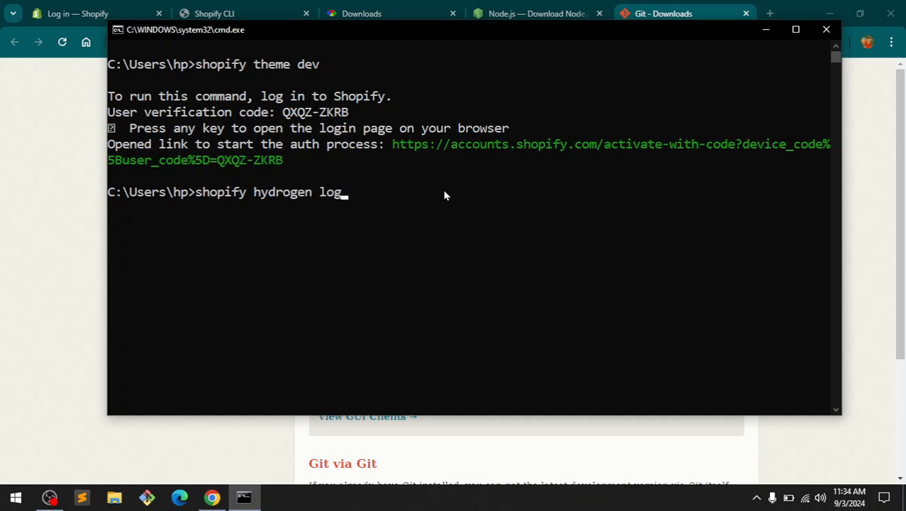
{"action": "key", "text": "Return"}
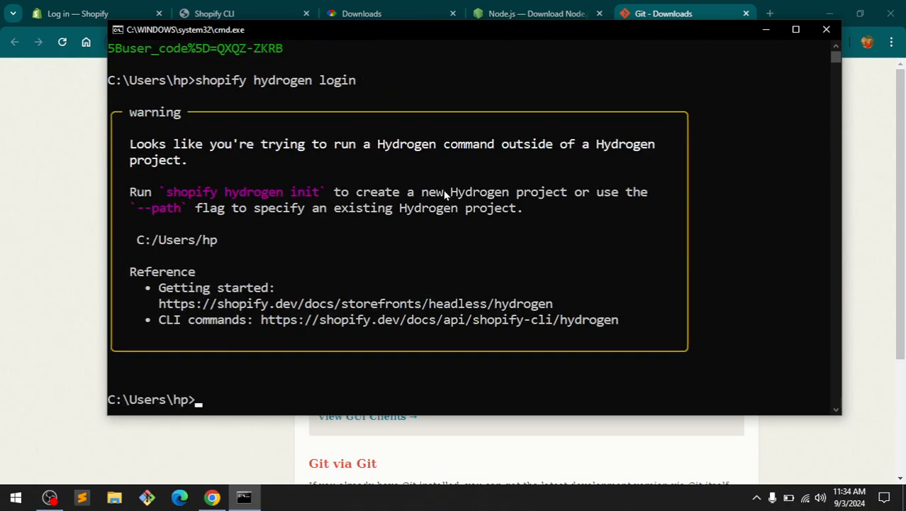
{"action": "mouse_move", "coordinate": [276, 165]}
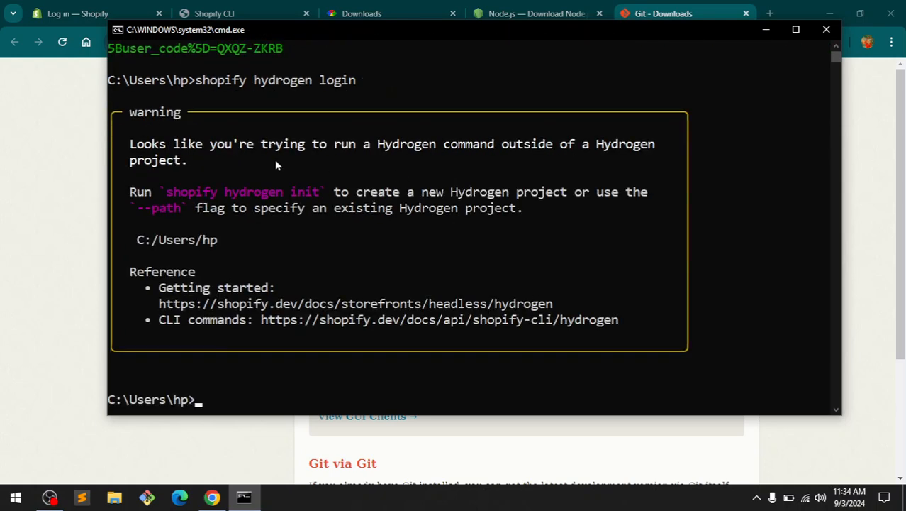
{"action": "mouse_move", "coordinate": [165, 159]}
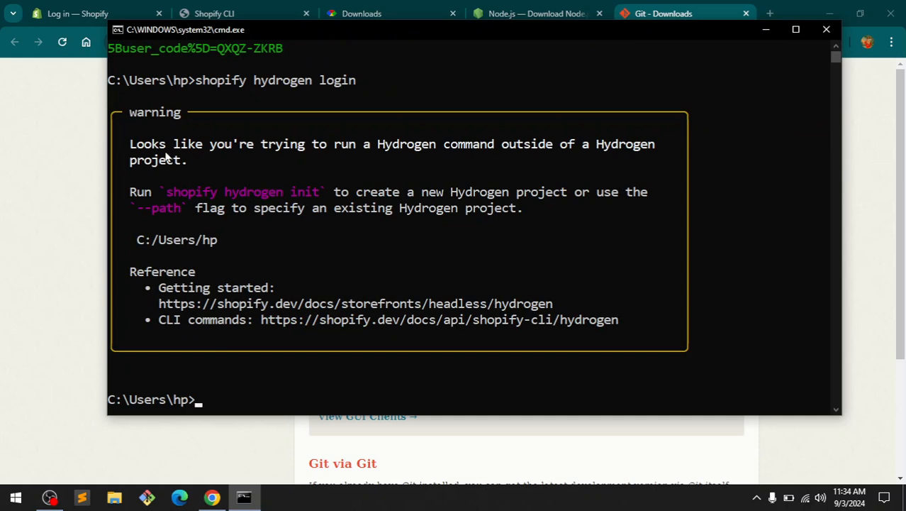
{"action": "left_click_drag", "start_coordinate": [131, 144], "coordinate": [459, 158]}
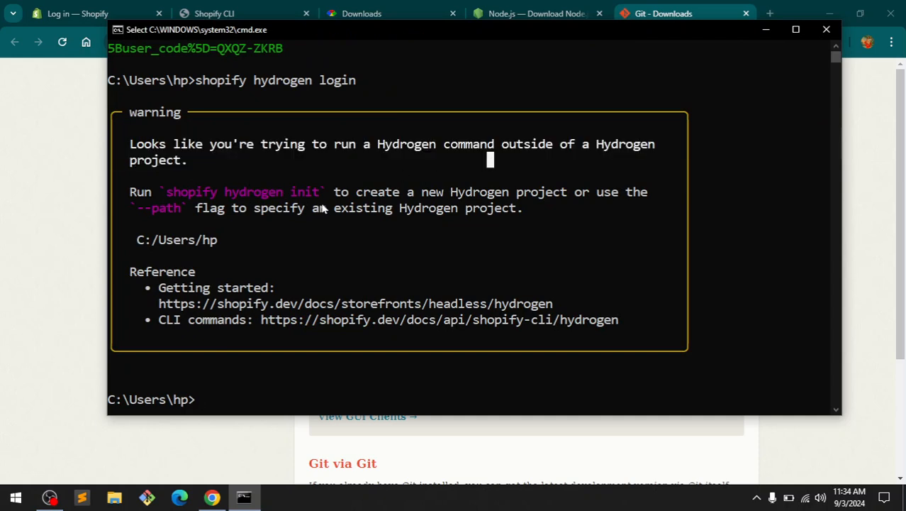
{"action": "mouse_move", "coordinate": [367, 232]}
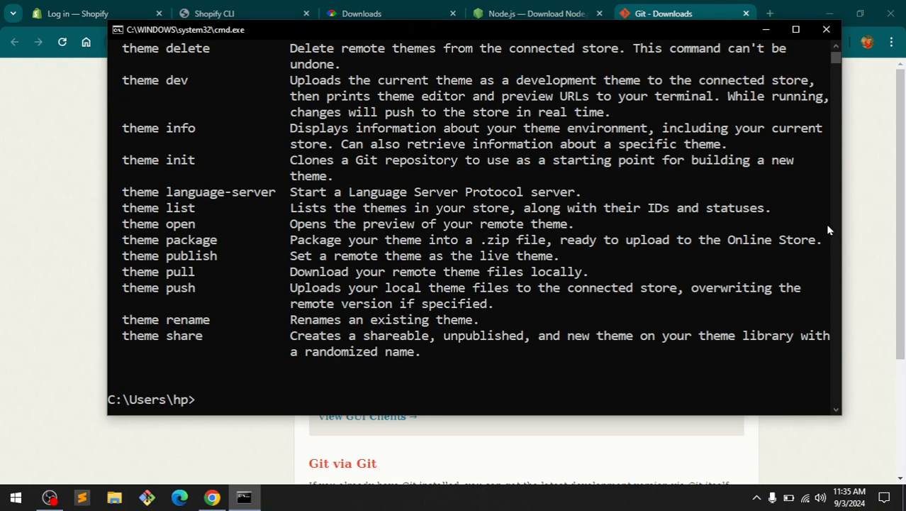
{"action": "mouse_move", "coordinate": [837, 51]}
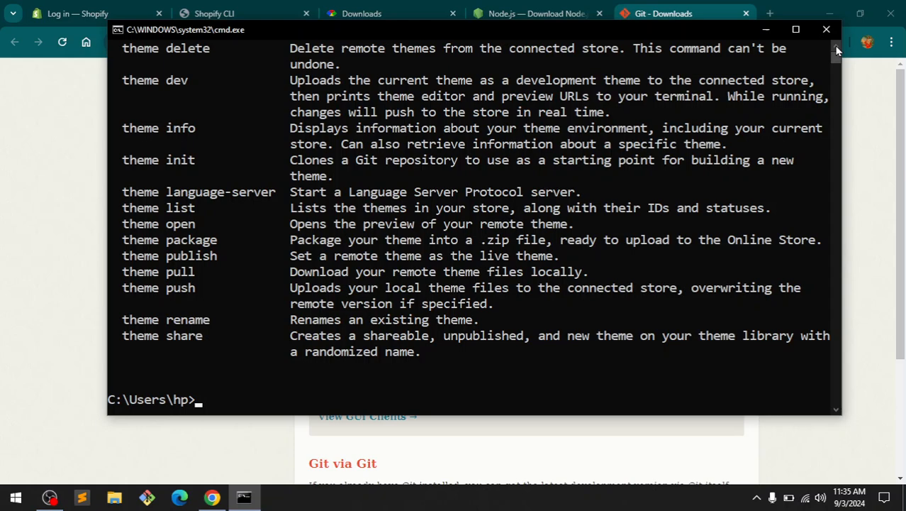
Step: Scroll through the 'shopify theme' command listing, then enter cls to clear the screen
{"action": "scroll", "scroll_direction": "up", "scroll_amount": 3}
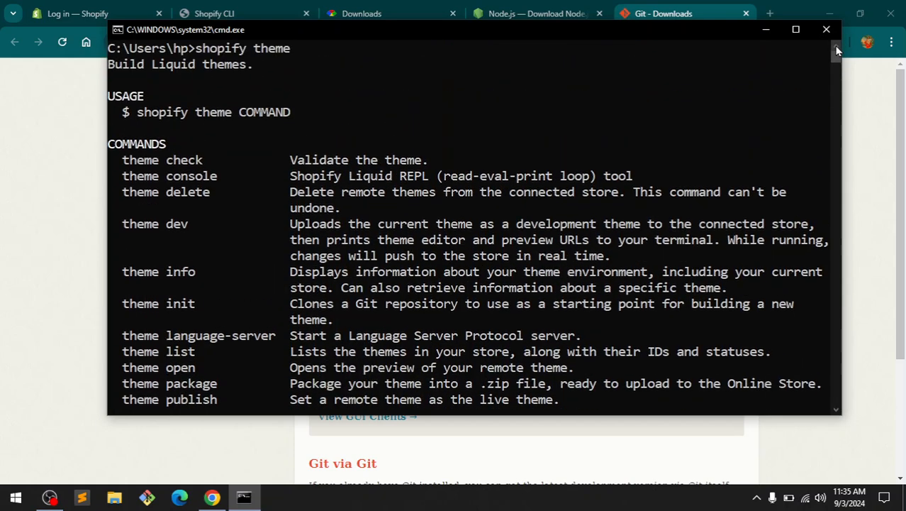
{"action": "scroll", "scroll_direction": "up", "scroll_amount": 3}
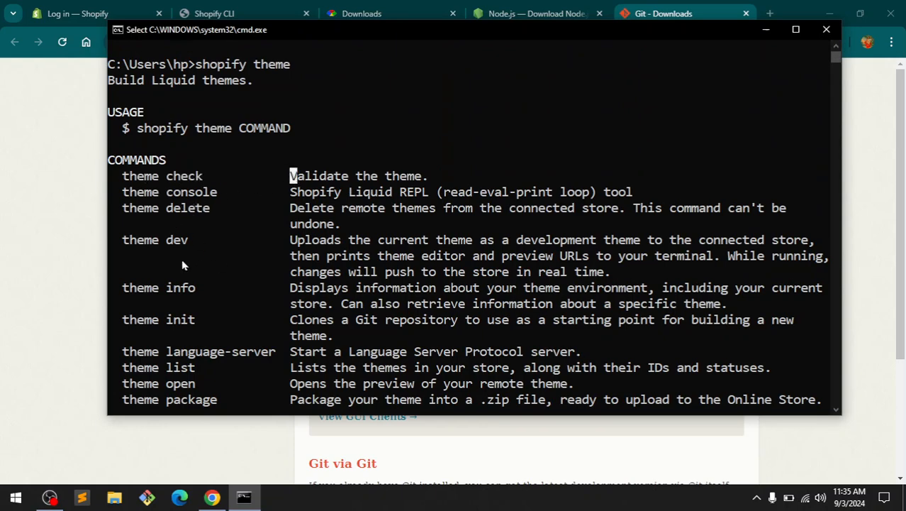
{"action": "mouse_move", "coordinate": [368, 315]}
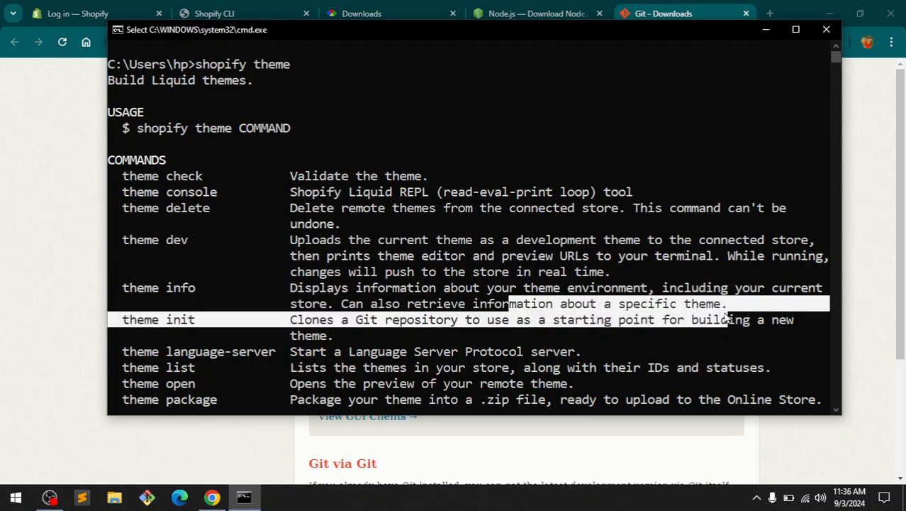
{"action": "mouse_move", "coordinate": [844, 88]}
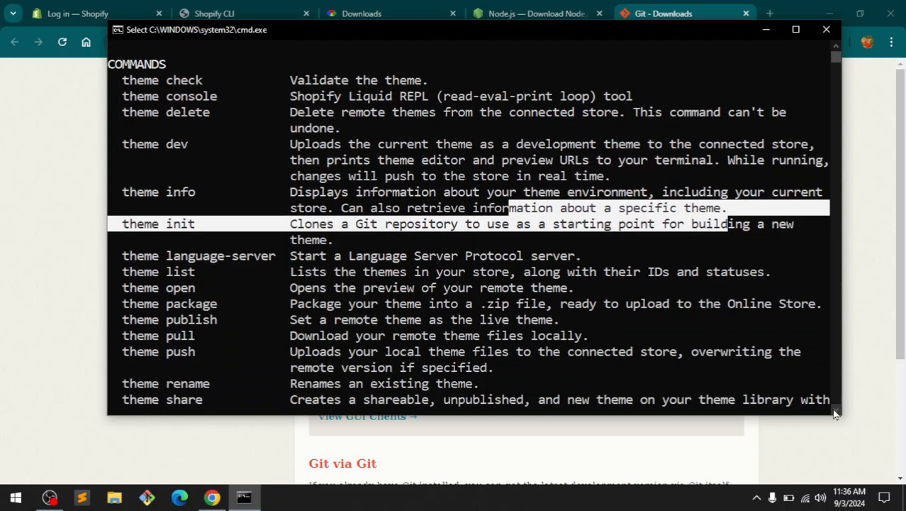
{"action": "scroll", "scroll_direction": "down", "scroll_amount": 3}
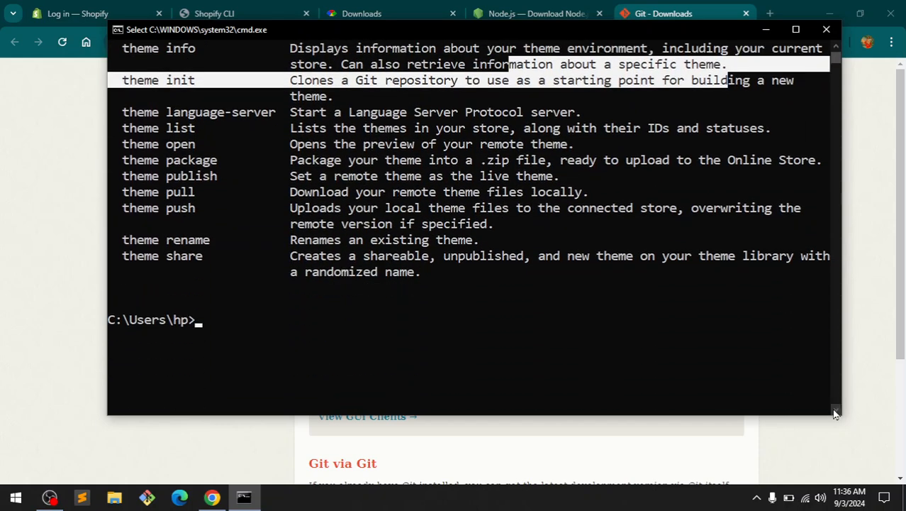
{"action": "type", "text": "cls"}
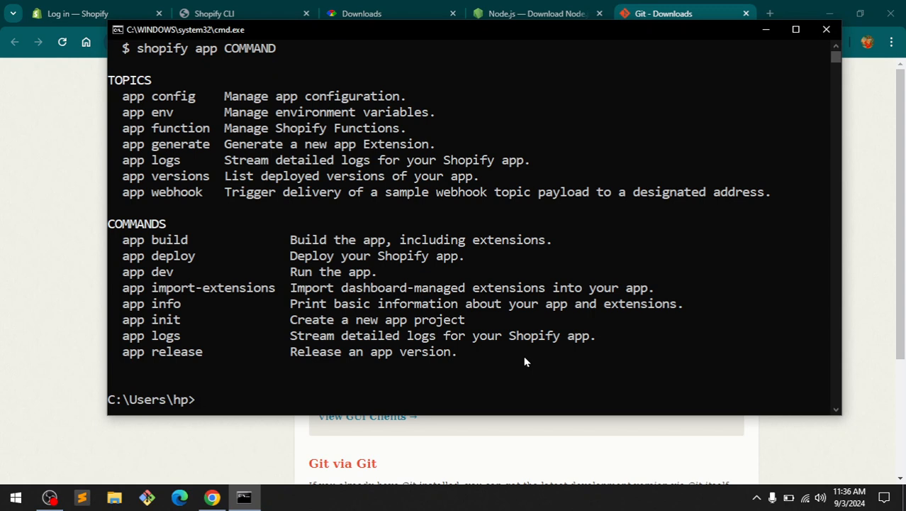
Step: Clear the screen again and run 'shopify hydrogen' to list its subcommands
{"action": "type", "text": "cls"}
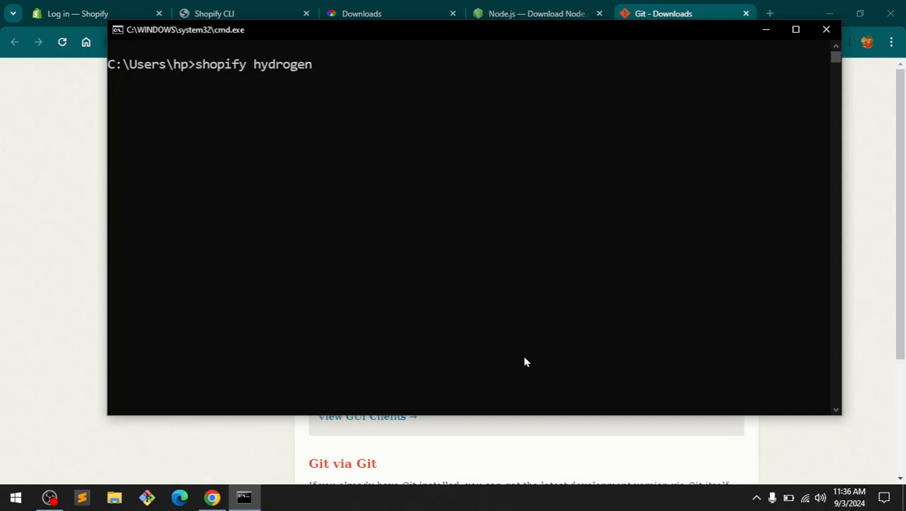
{"action": "key", "text": "Return"}
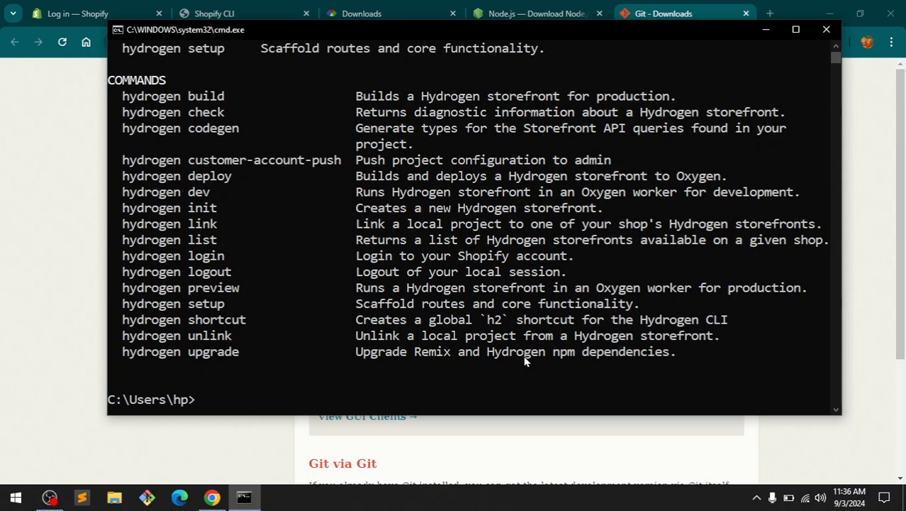
{"action": "mouse_move", "coordinate": [329, 272]}
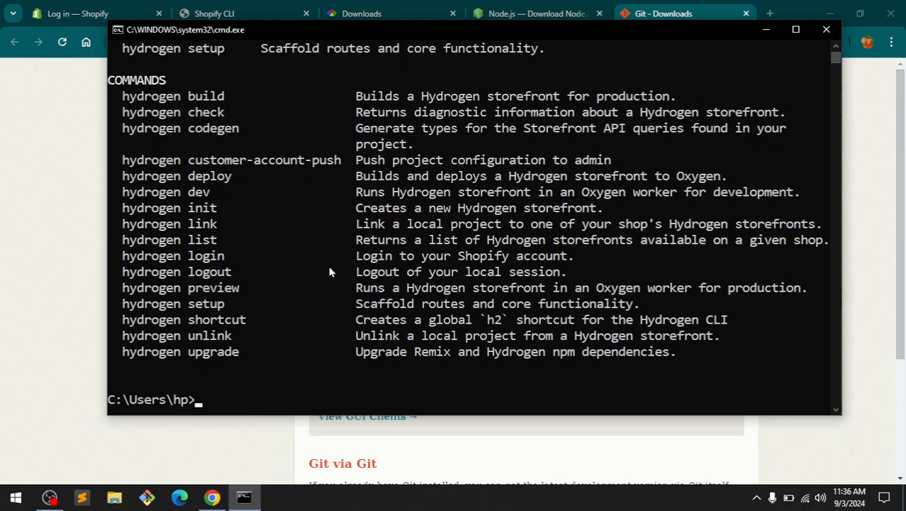
Step: Mark the 'hydrogen login' line in the output and start typing a 'shopify app' command
{"action": "left_click", "coordinate": [514, 255]}
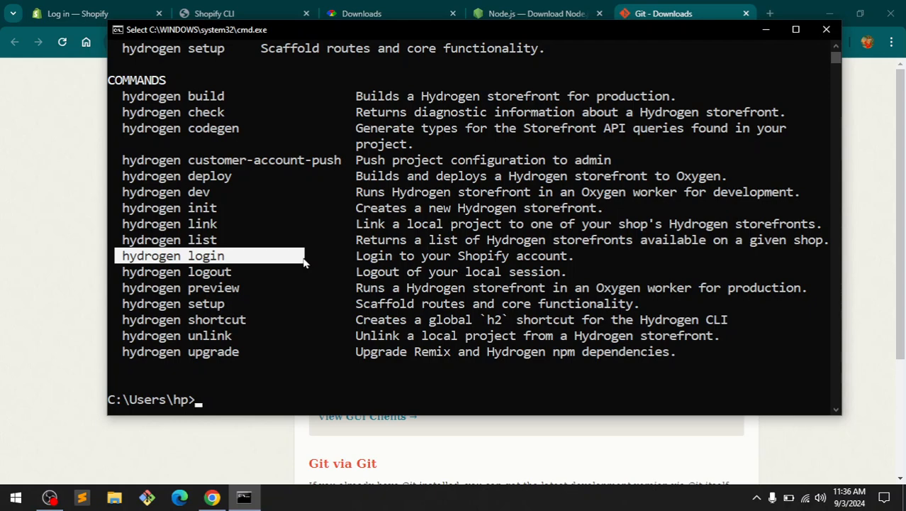
{"action": "mouse_move", "coordinate": [276, 397]}
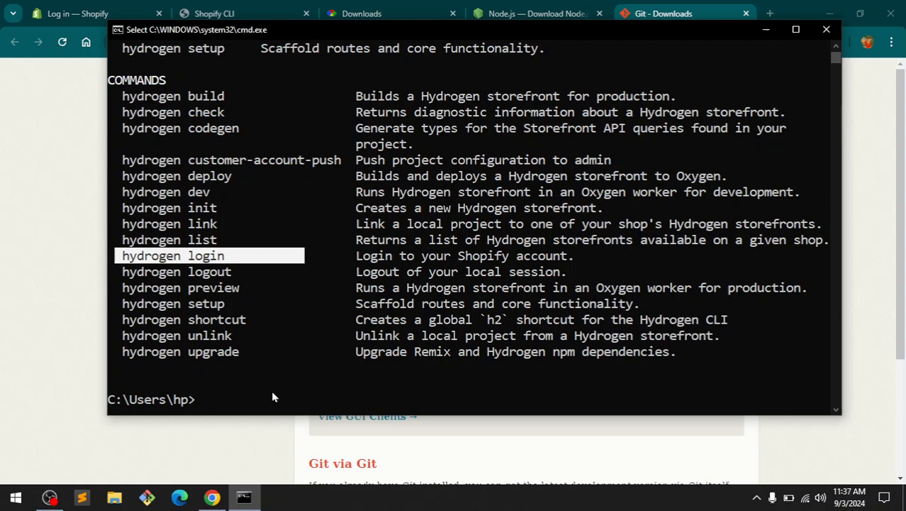
{"action": "type", "text": "shopify app login"}
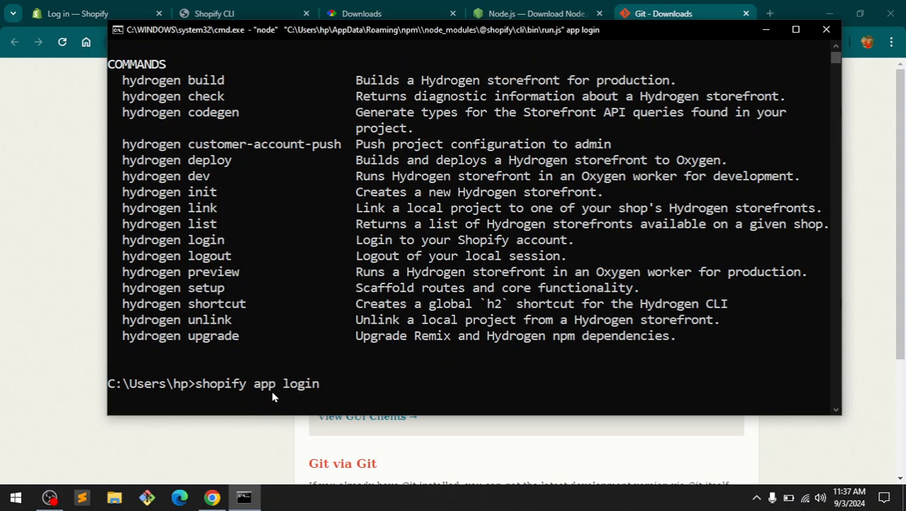
Step: Run 'shopify app login' and decline the suggested 'app logs' replacement
{"action": "key", "text": "Return"}
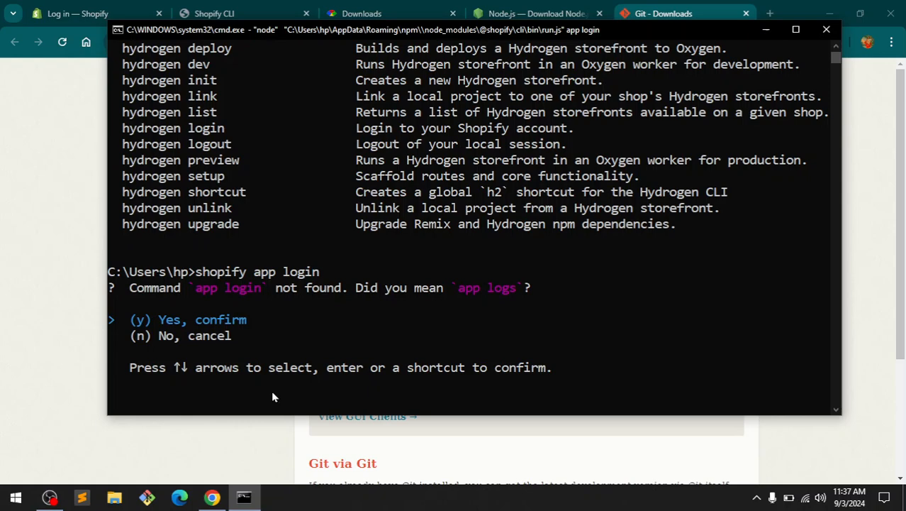
{"action": "key", "text": "n"}
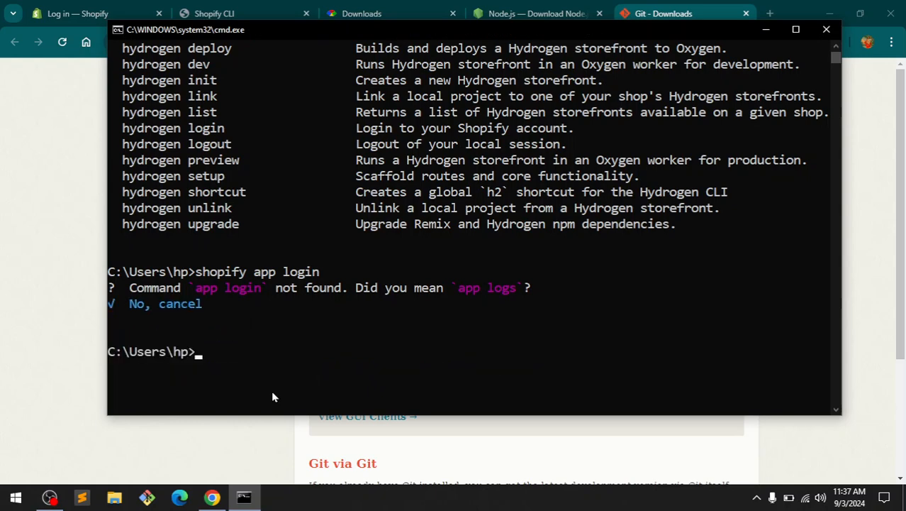
{"action": "type", "text": "shopify app login"}
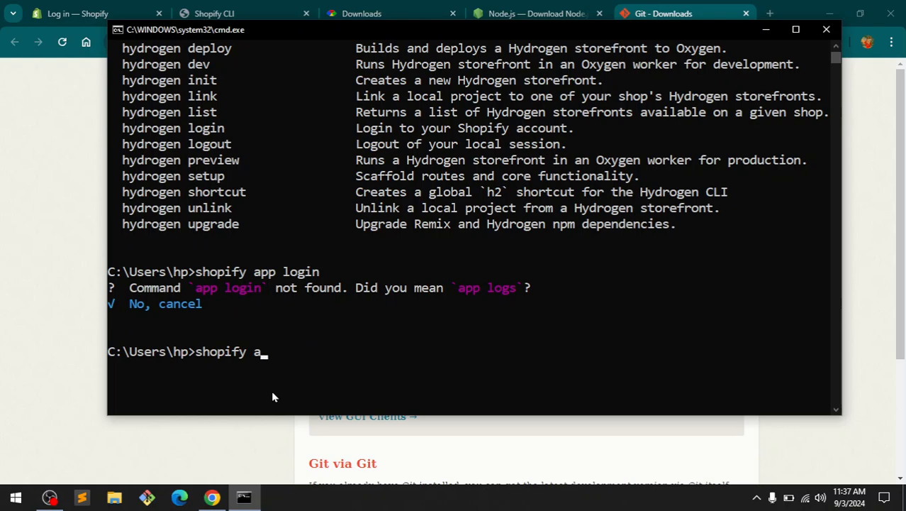
Step: Run 'shopify theme login' and abandon the suggested 'theme info' replacement, returning to a prompt
{"action": "type", "text": "theme"}
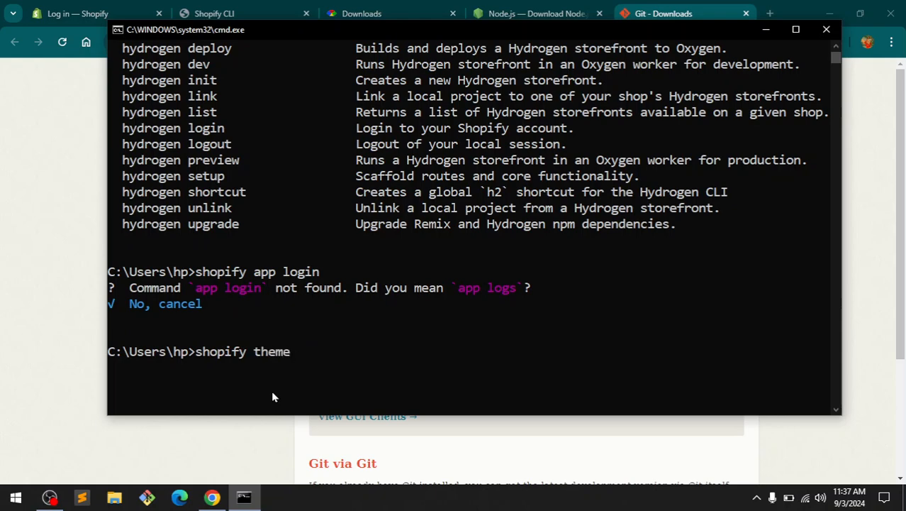
{"action": "type", "text": "login"}
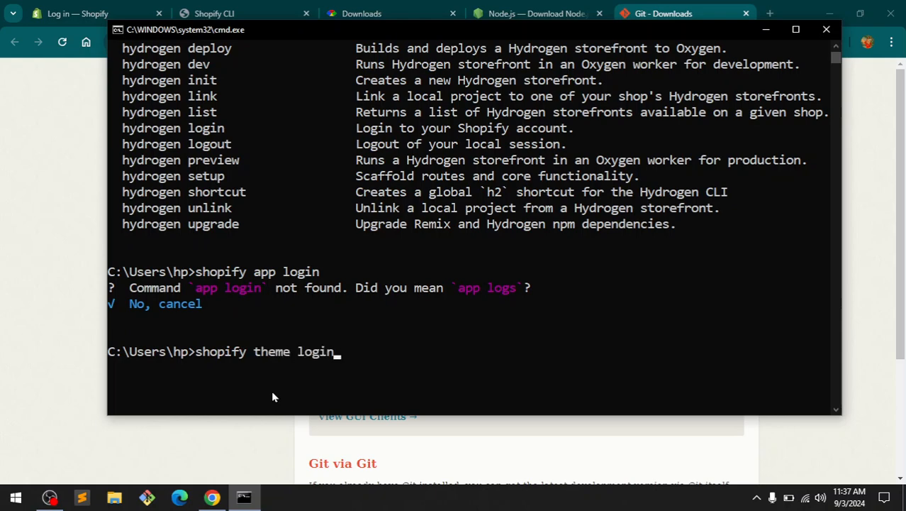
{"action": "key", "text": "Return"}
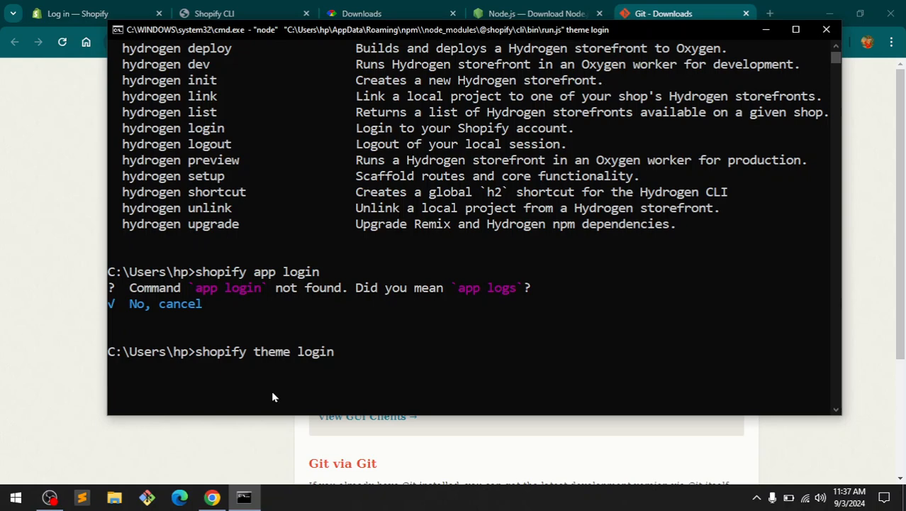
{"action": "key", "text": "Return"}
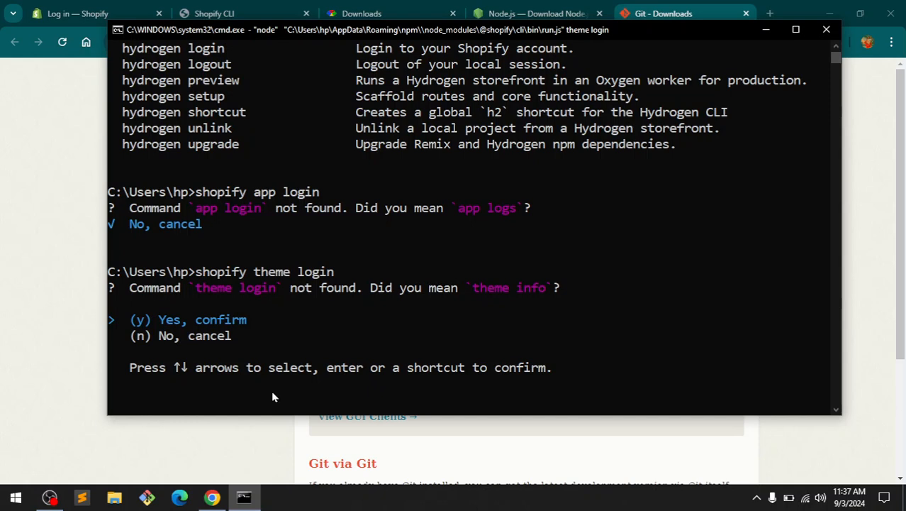
{"action": "key", "text": "Return"}
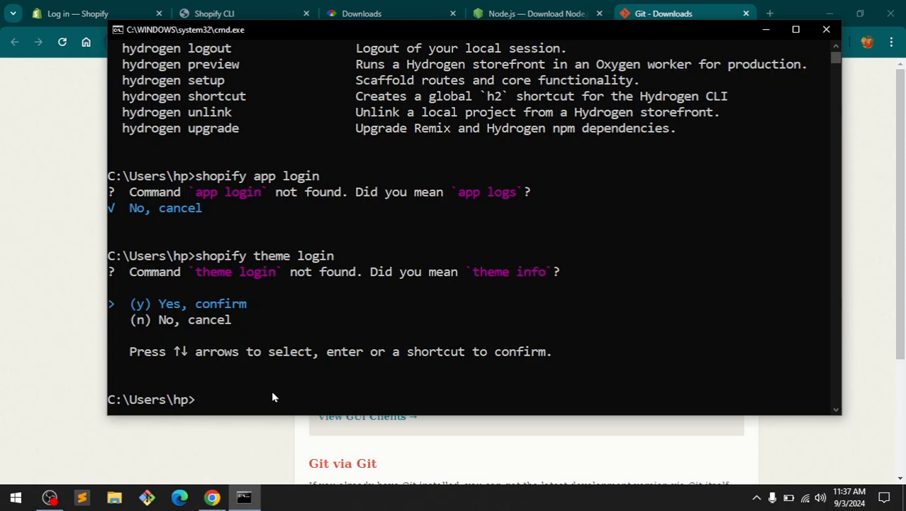
{"action": "type", "text": "shopidy theme"}
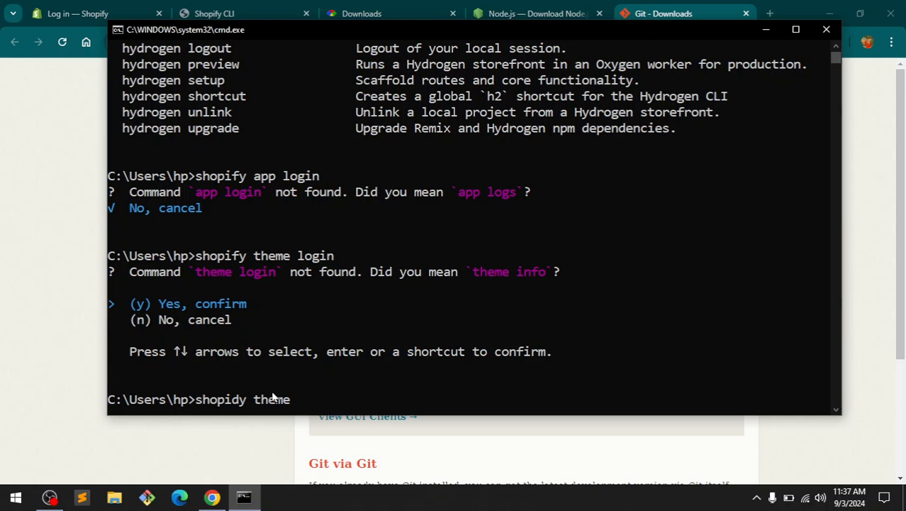
{"action": "mouse_move", "coordinate": [409, 375]}
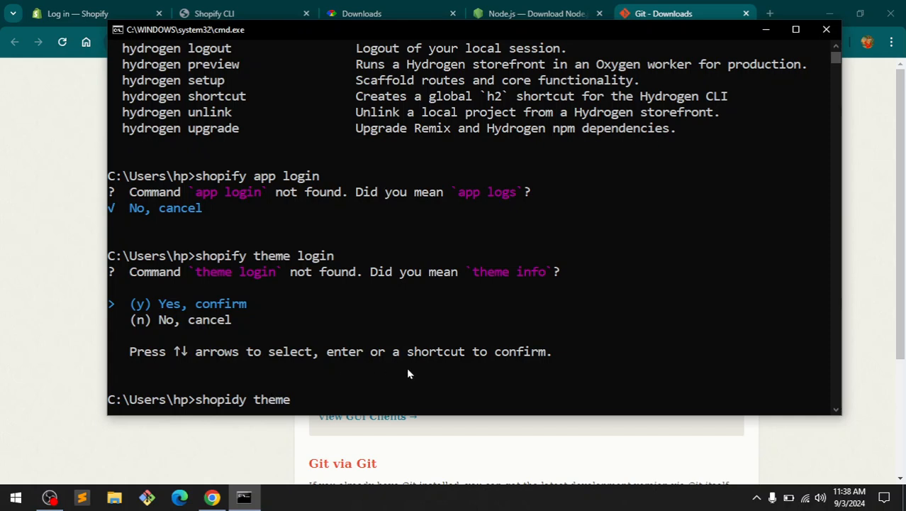
Step: Run the misspelled 'shopidy theme dev', see the not-recognized error, then rerun the theme dev command
{"action": "left_click", "coordinate": [315, 399]}
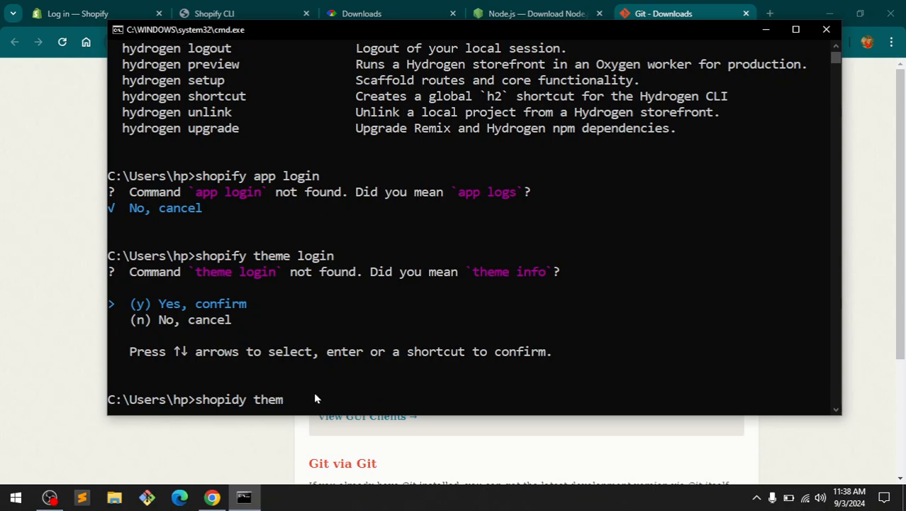
{"action": "key", "text": "Return"}
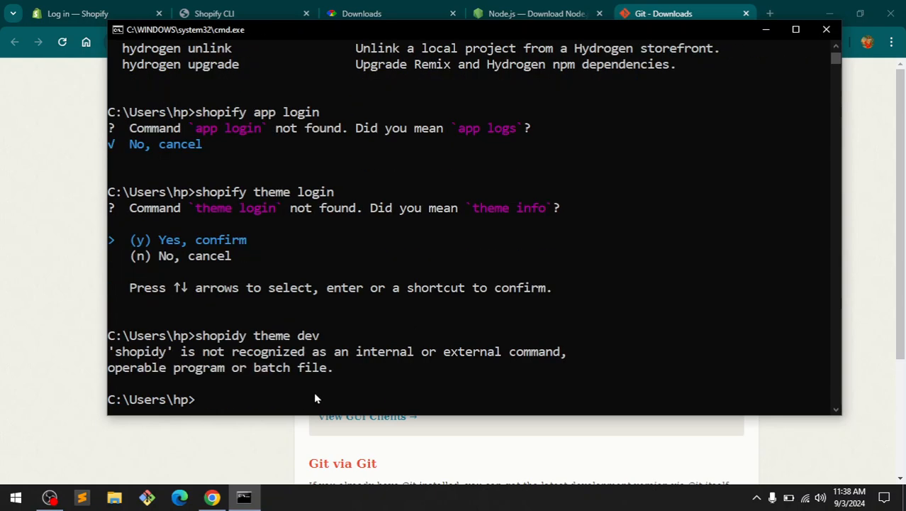
{"action": "type", "text": "shopidy theme dev"}
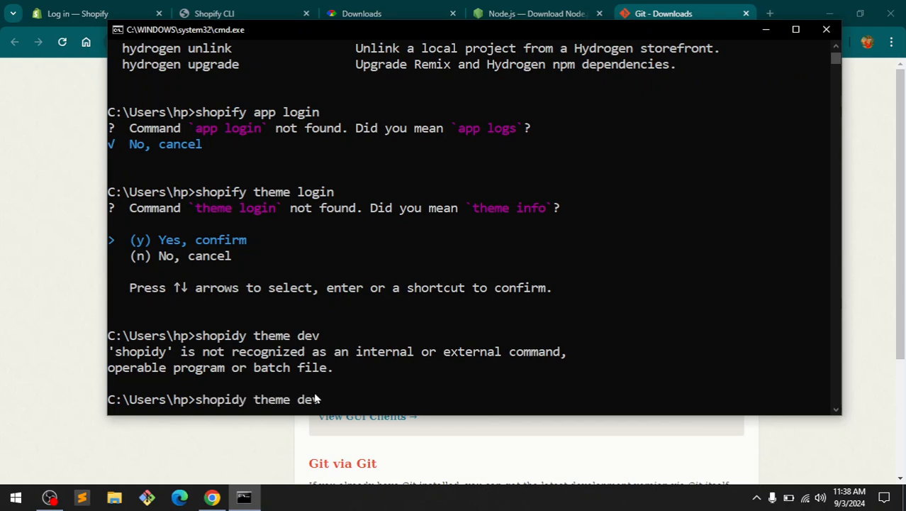
{"action": "mouse_move", "coordinate": [350, 401]}
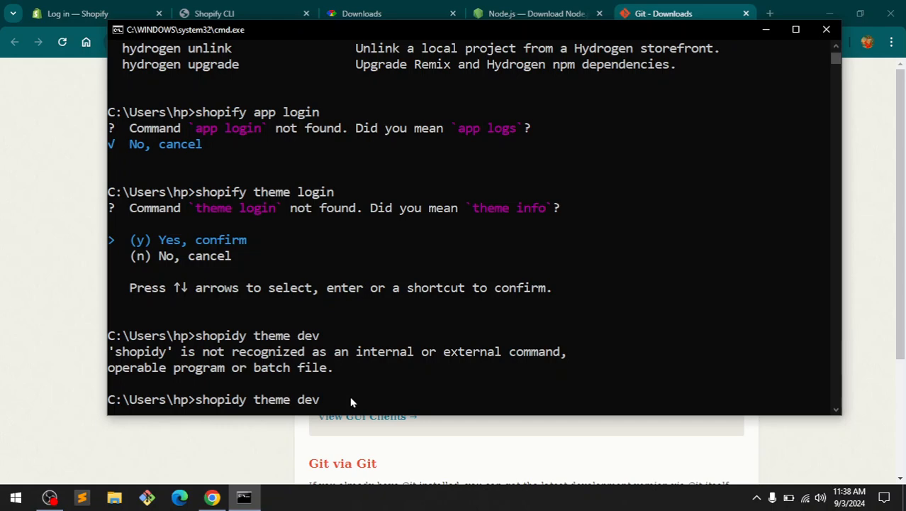
{"action": "key", "text": "Return"}
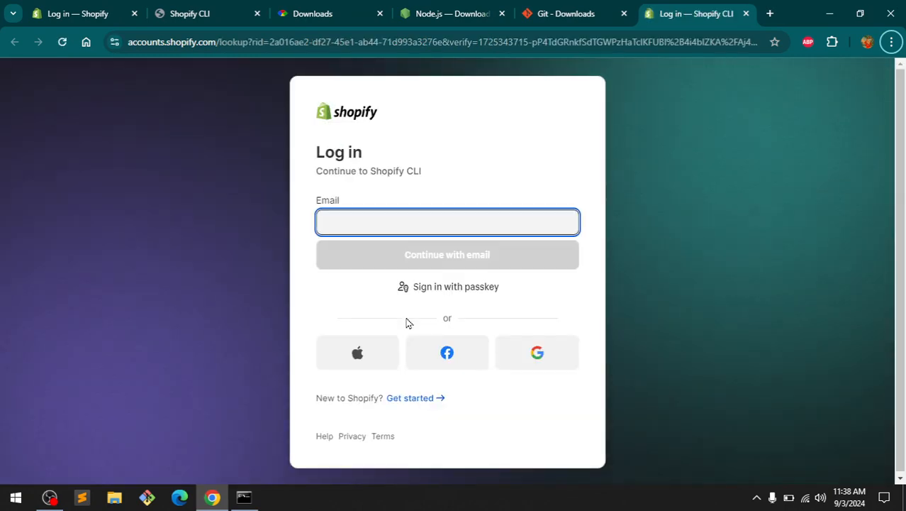
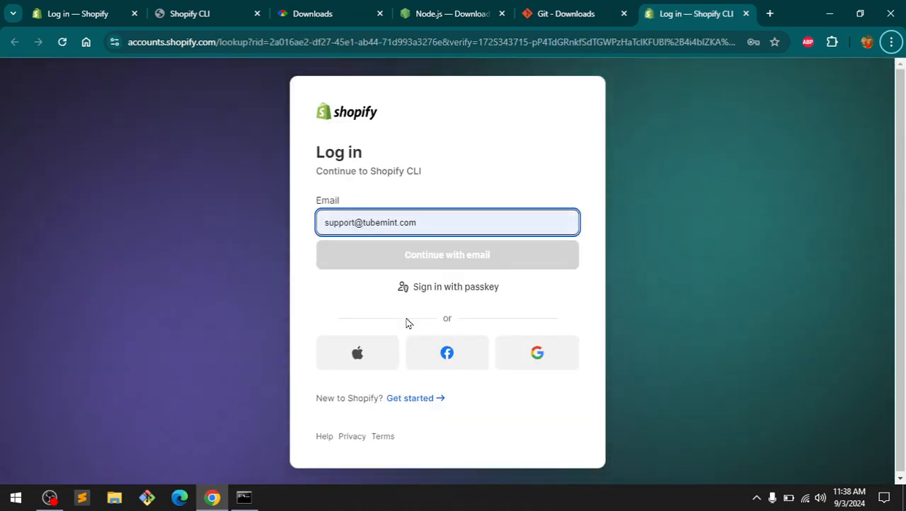